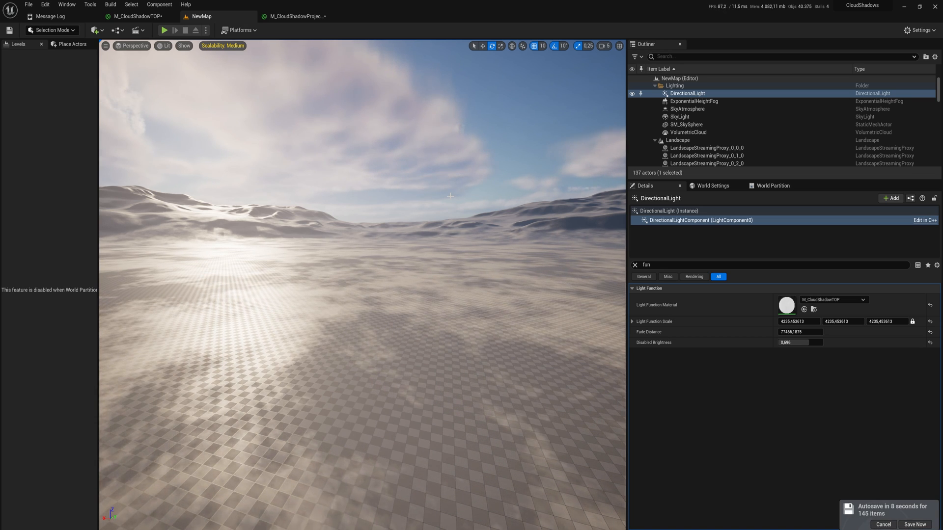
pyautogui.moveTo(447, 364)
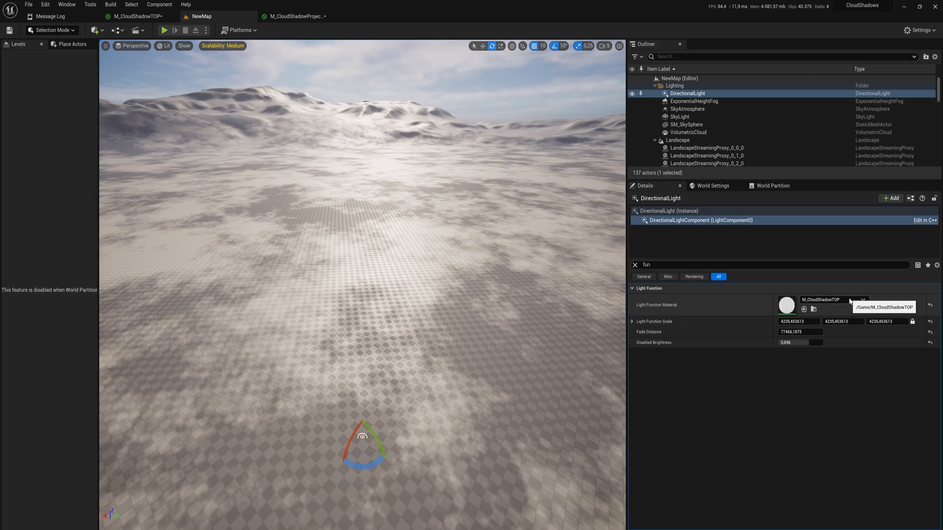
# Set the DirectionalLight's Light Function Material to M_CloudShadowProjected.
pyautogui.click(862, 300)
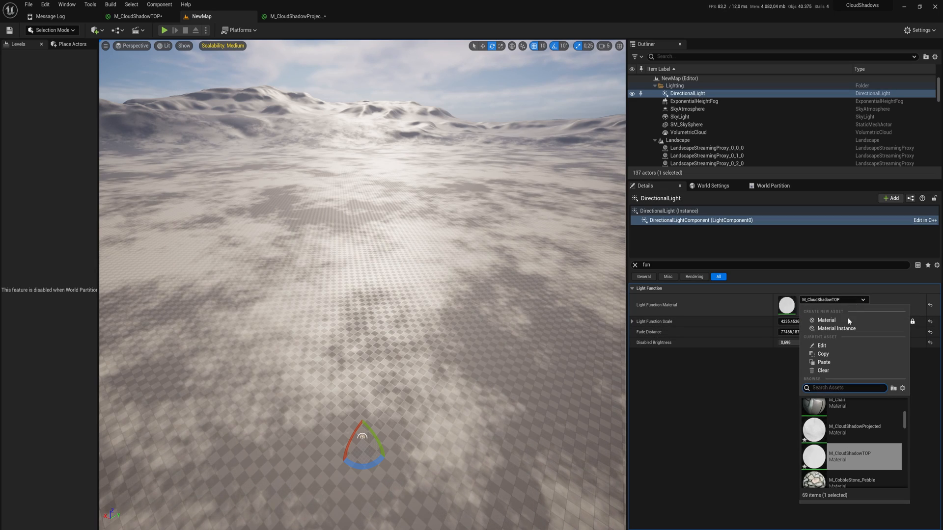
pyautogui.click(855, 429)
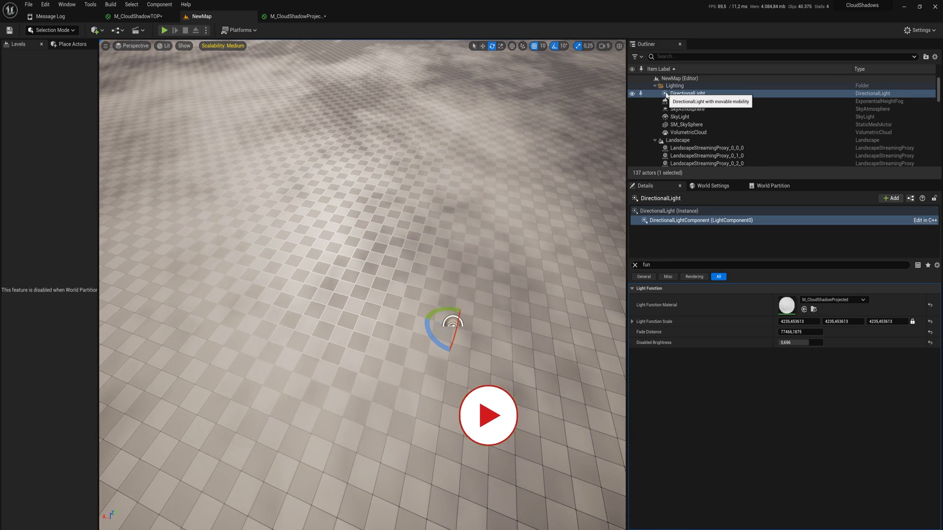
# Open the Content Drawer listing M_CloudShadowProjected, M_CloudShadowTOP and NewMap.
pyautogui.click(488, 415)
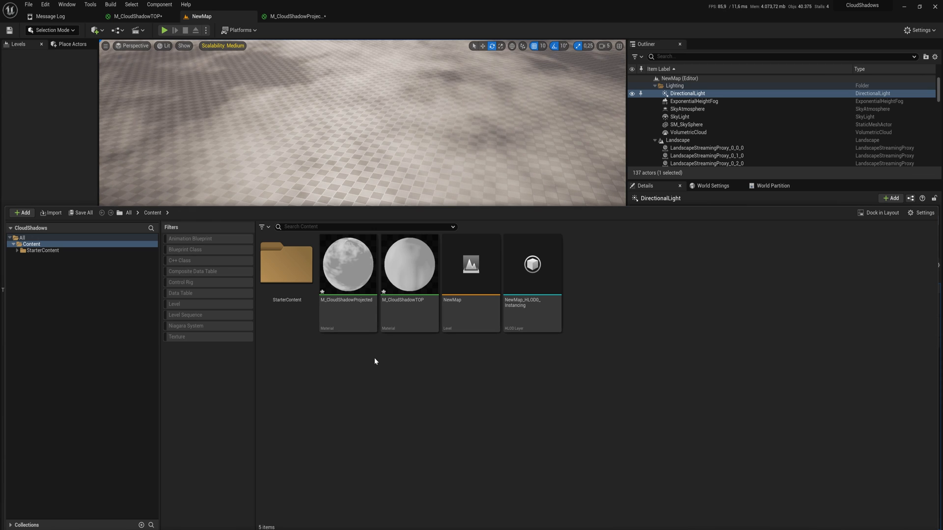
# Add a new Material asset named M_CloudsFromTop from the Content Browser.
pyautogui.click(22, 212)
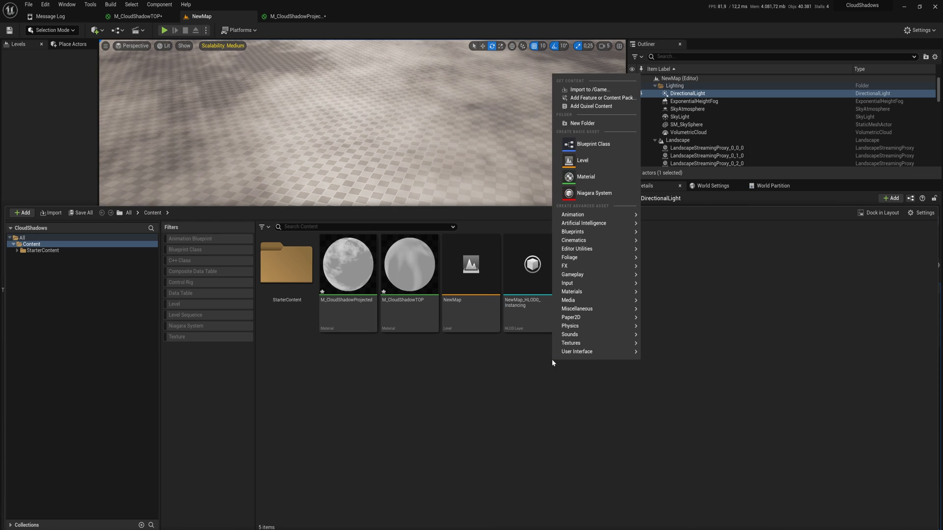
pyautogui.click(585, 177)
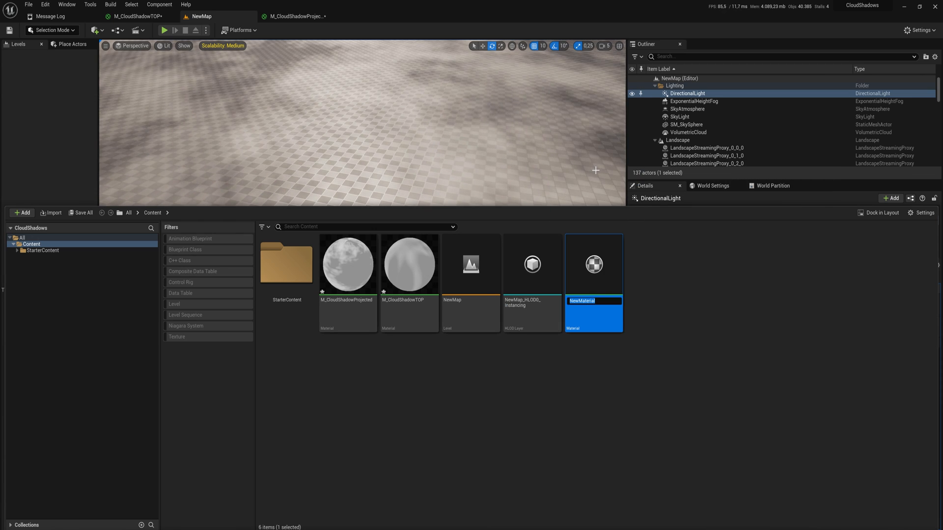
pyautogui.write('M_')
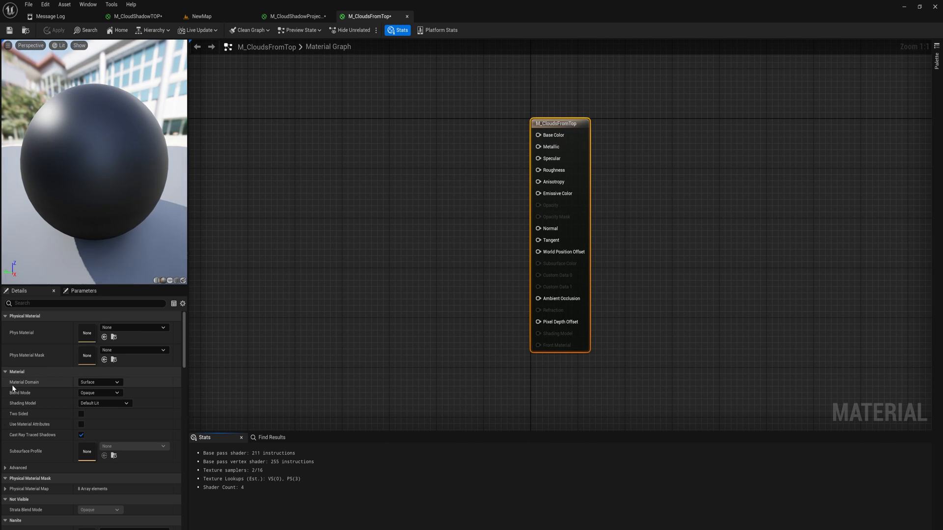
# Set M_CloudsFromTop's Material Domain to Light Function.
pyautogui.click(99, 382)
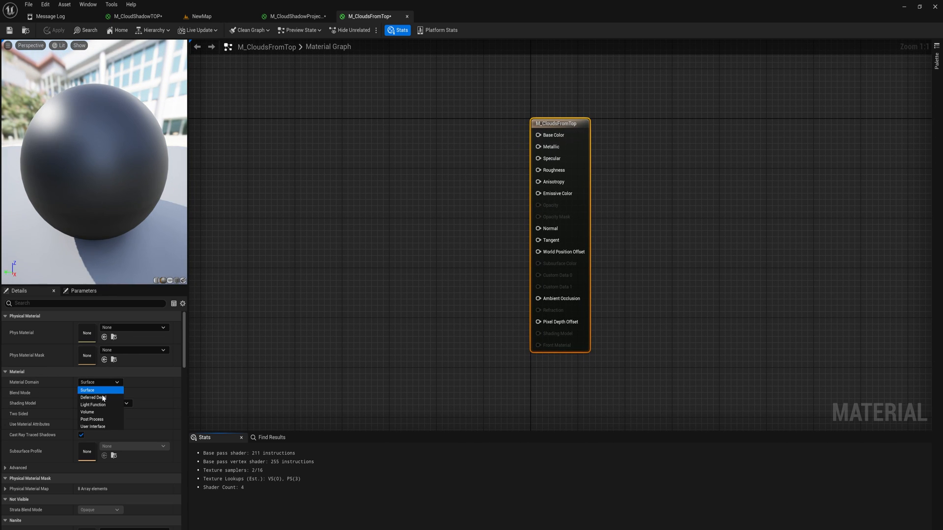
pyautogui.click(92, 405)
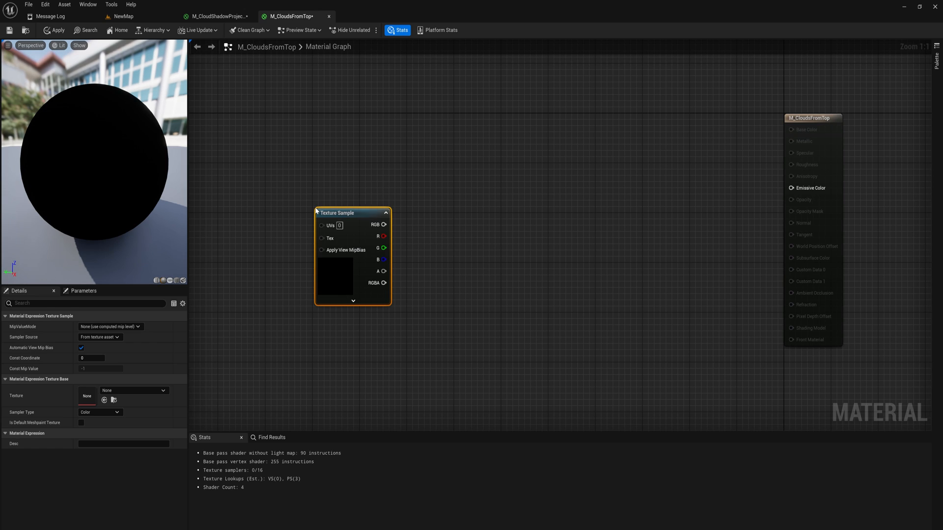
# Position the T_Perlin_Noise_M texture sample and wire its RGB into Emissive Color.
pyautogui.moveTo(351, 212); pyautogui.dragTo(437, 156)
pyautogui.write('noise')
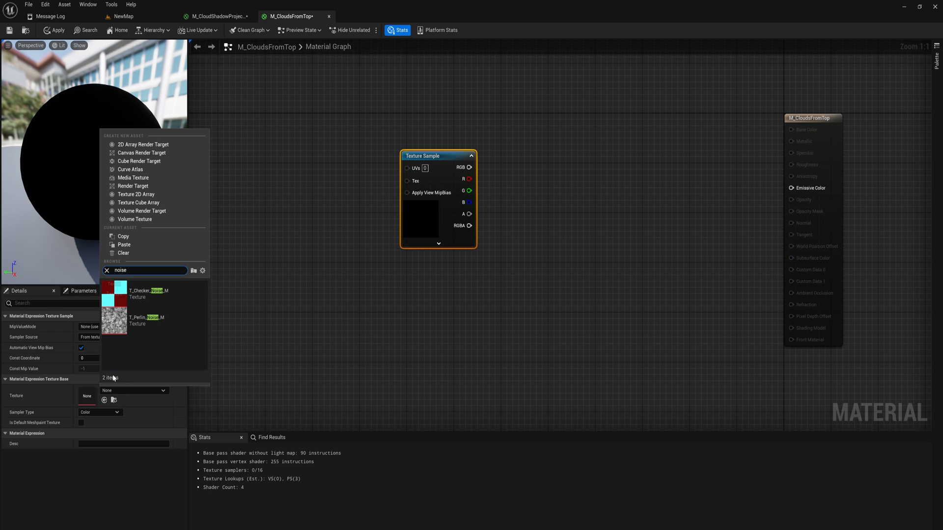
pyautogui.moveTo(114, 319)
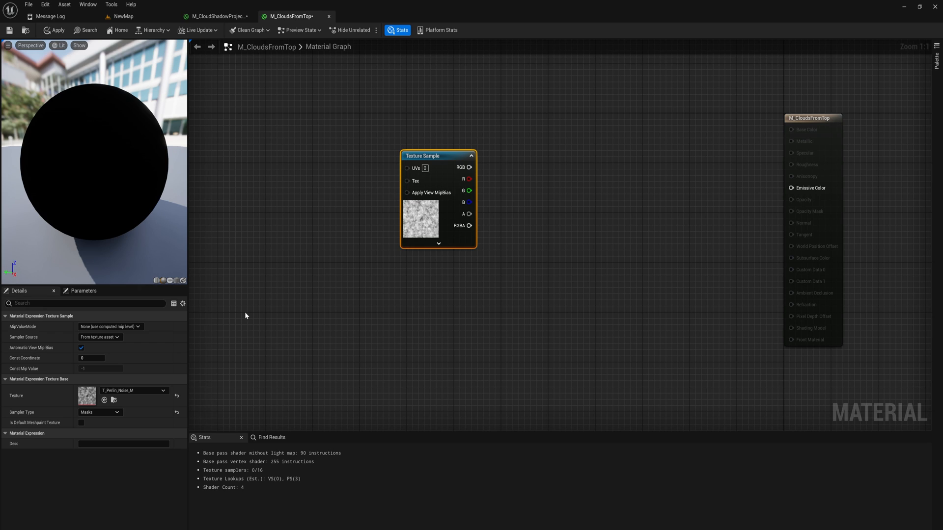
pyautogui.moveTo(392, 255)
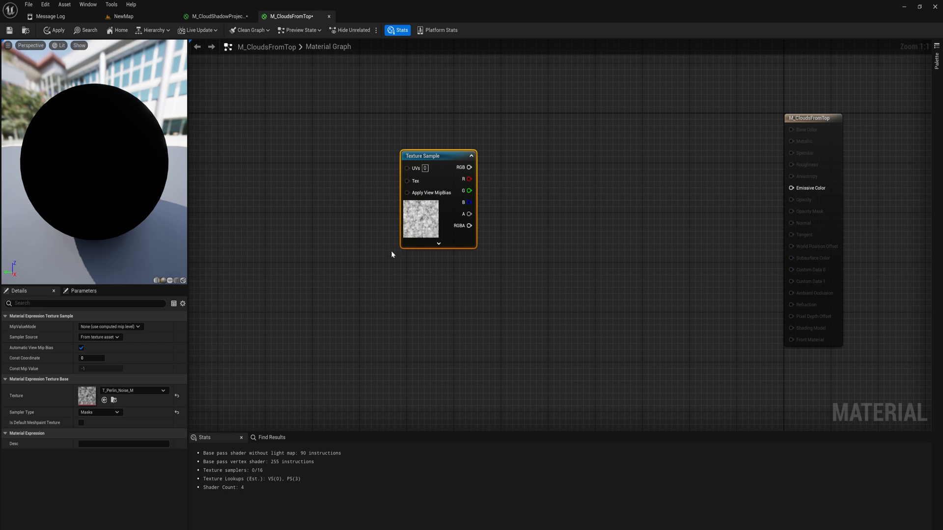
pyautogui.moveTo(469, 167); pyautogui.dragTo(791, 187)
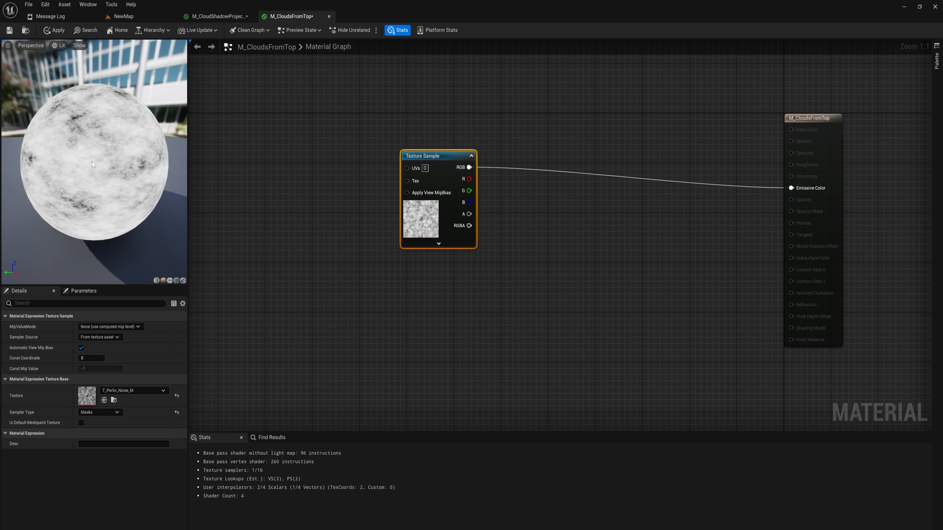
pyautogui.moveTo(437, 156); pyautogui.dragTo(538, 175)
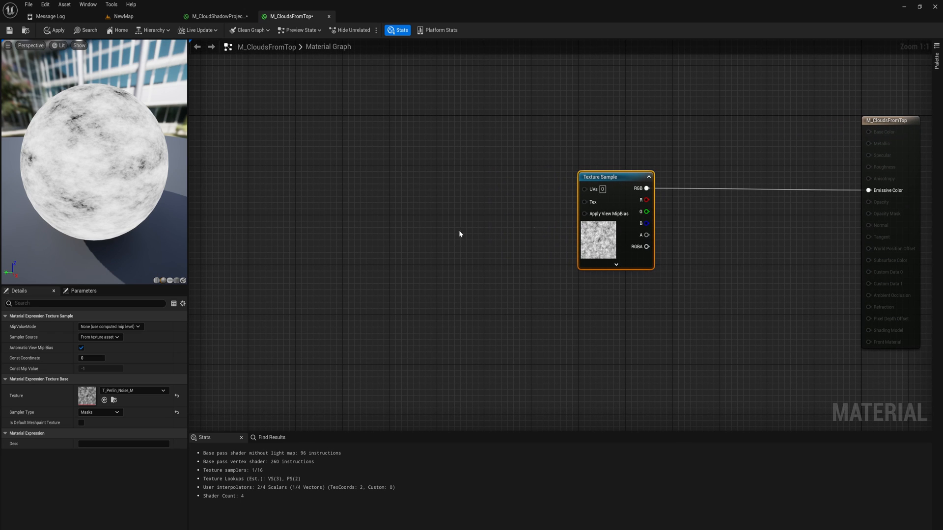
# Connect a Panner to the texture UVs and add a 1.0, 0.2 constant vector.
pyautogui.write('pa')
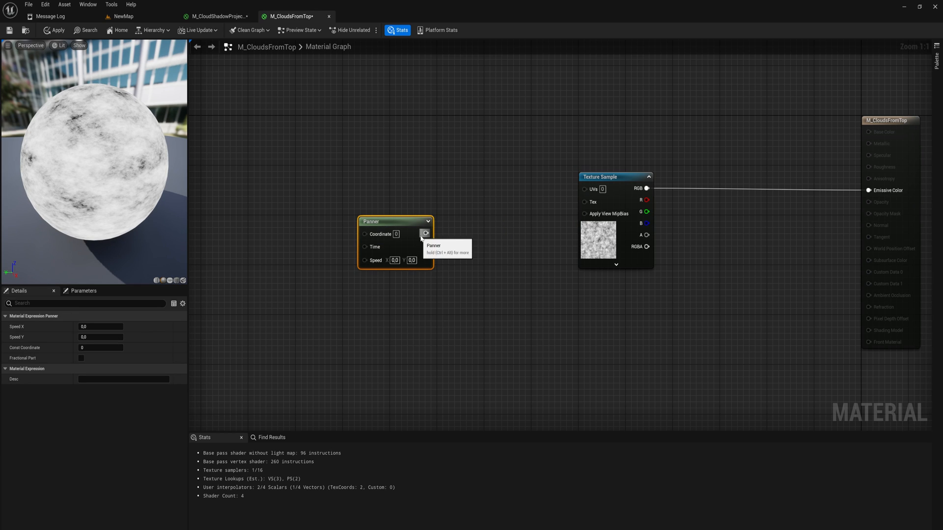
pyautogui.moveTo(395, 222); pyautogui.dragTo(396, 189)
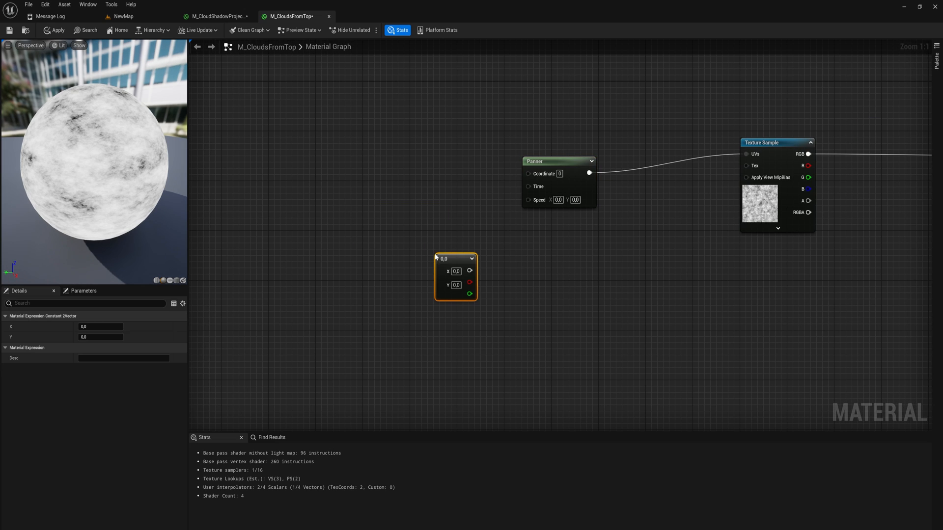
pyautogui.click(456, 271)
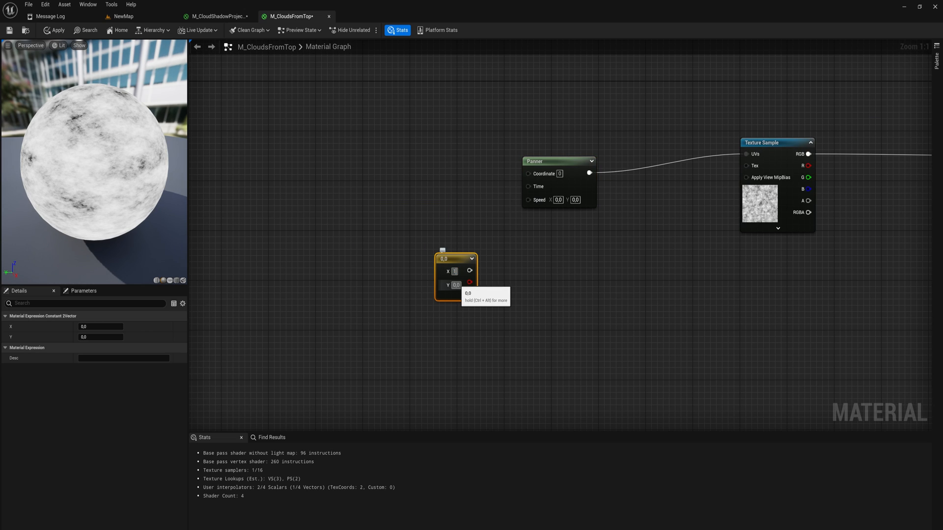
pyautogui.write('1.0')
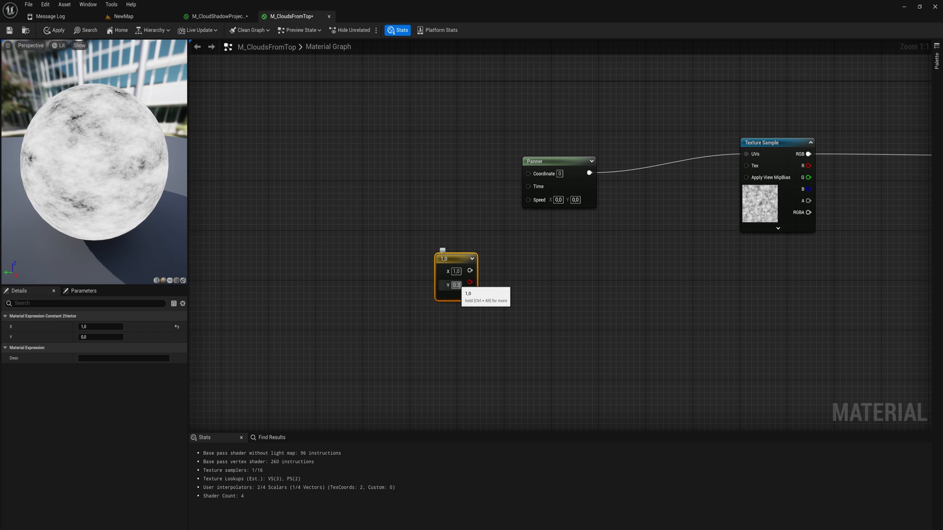
pyautogui.write('0.2')
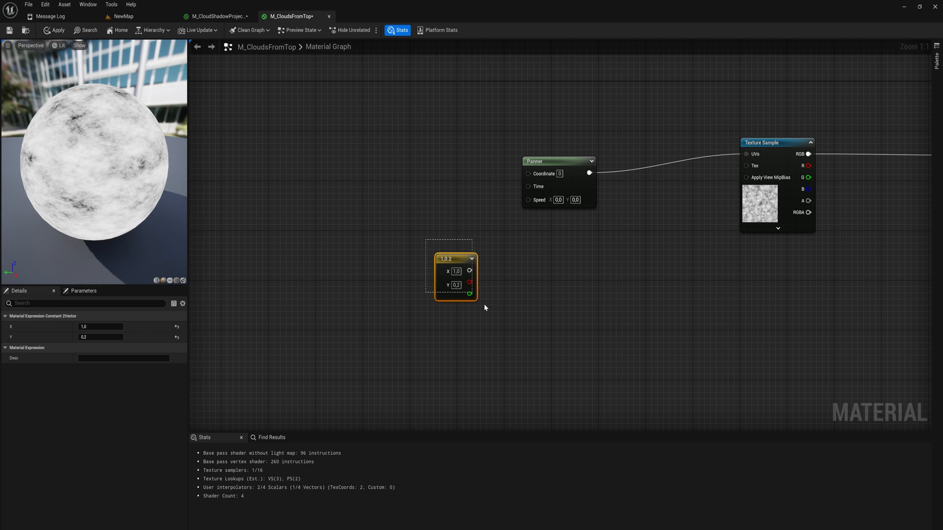
pyautogui.moveTo(470, 293)
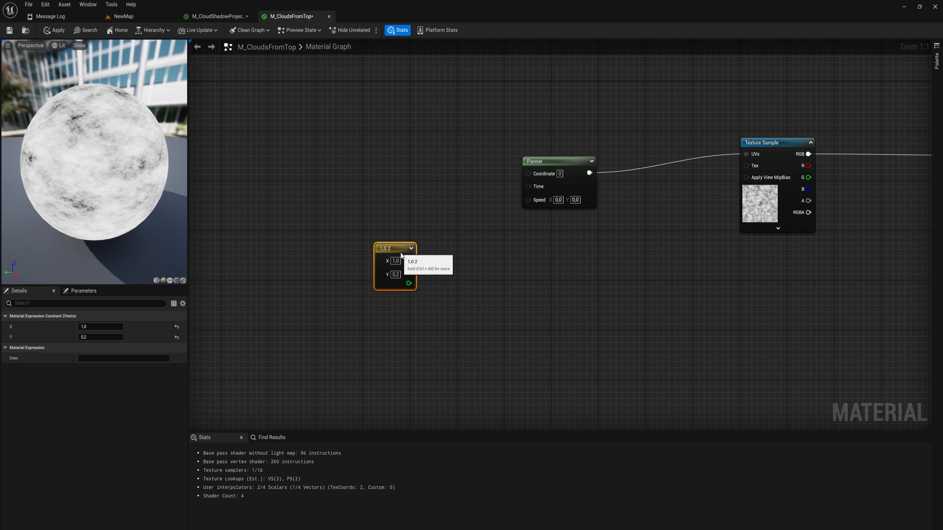
# Route the 1.0, 0.2 vector into a new Divide node and edit its divisor.
pyautogui.moveTo(409, 261); pyautogui.dragTo(455, 257)
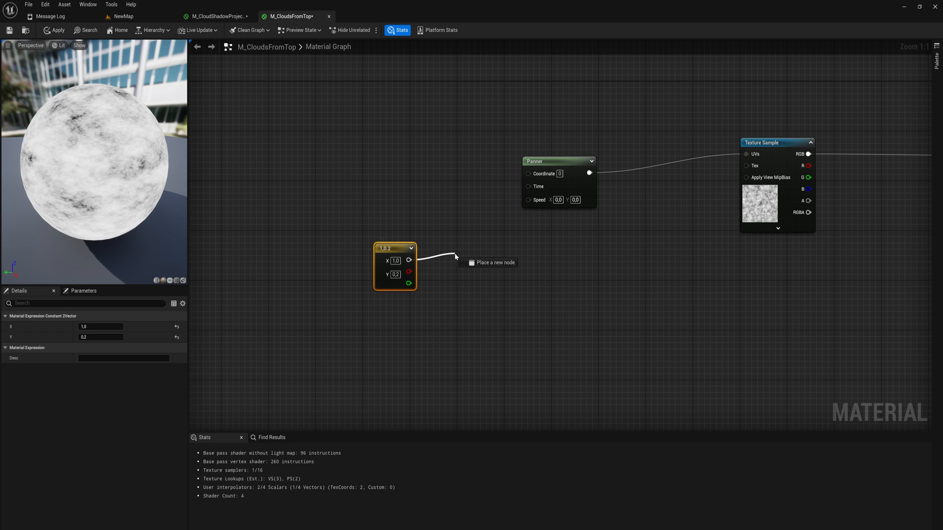
pyautogui.click(495, 262)
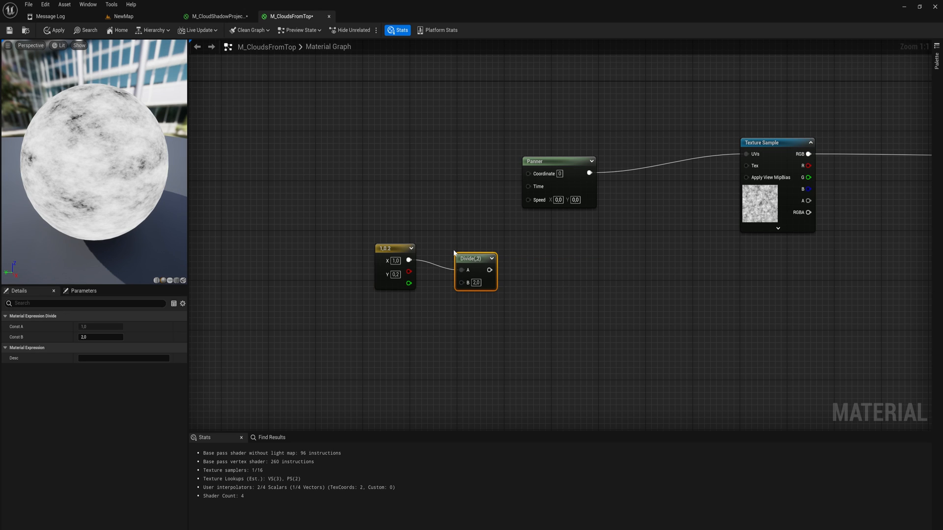
pyautogui.click(476, 283)
pyautogui.write('500')
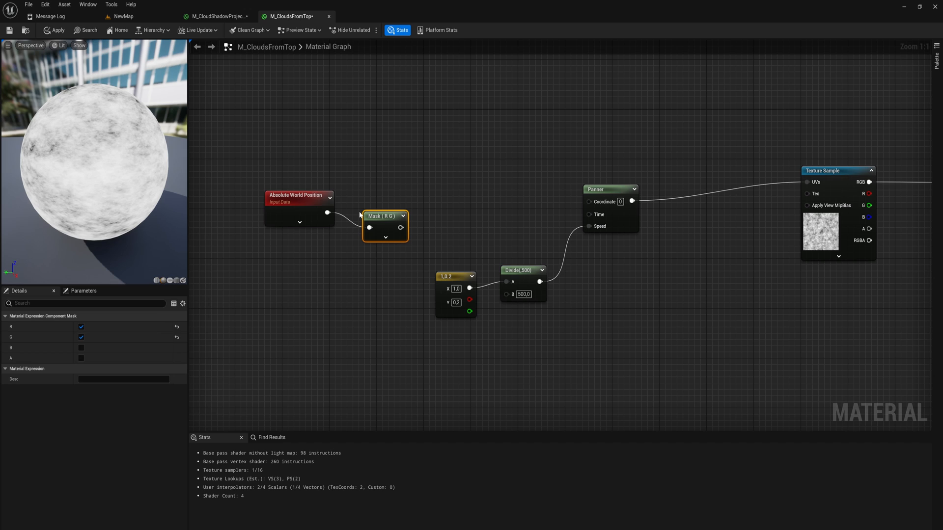
pyautogui.moveTo(375, 201)
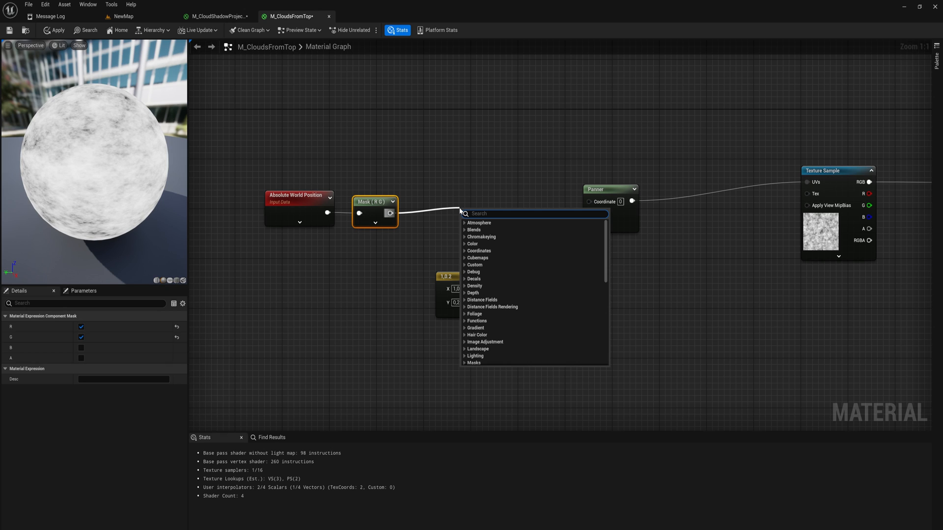
# Divide the R-G world position mask by 45000 for the panner coordinate.
pyautogui.write('/')
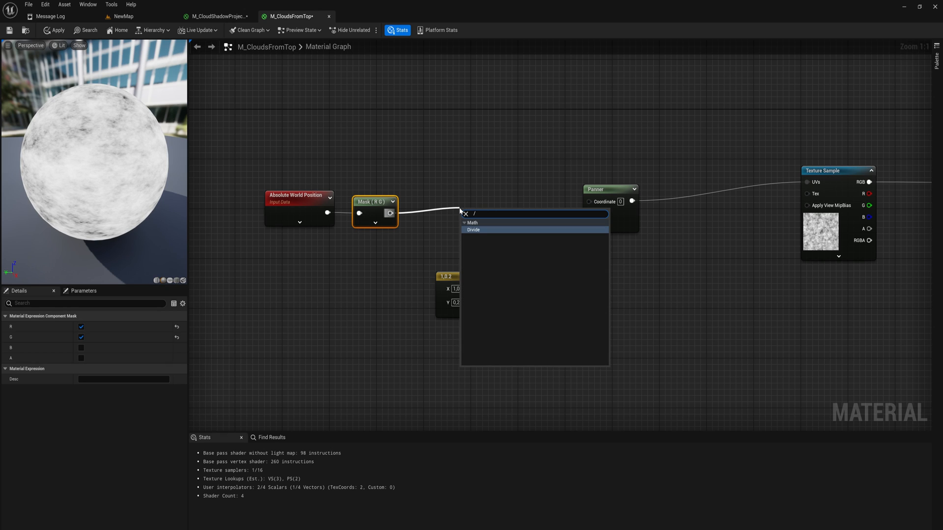
pyautogui.click(473, 230)
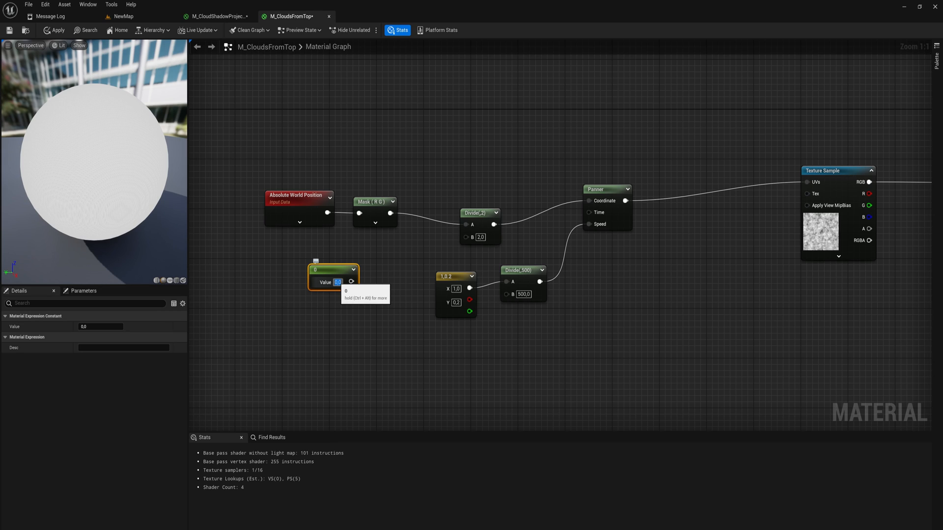
pyautogui.write('45000')
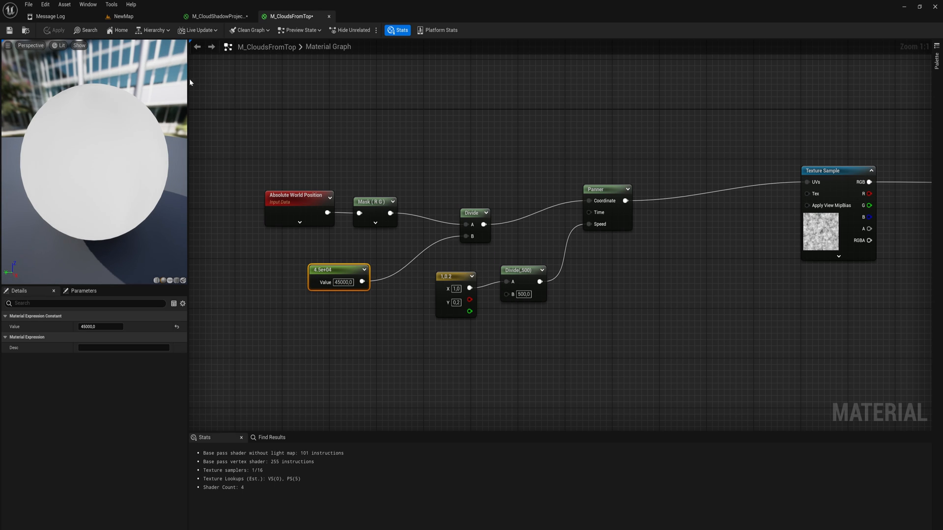
# Check the M_CloudsFromTop noise cloud shadows on the landscape in NewMap.
pyautogui.click(122, 16)
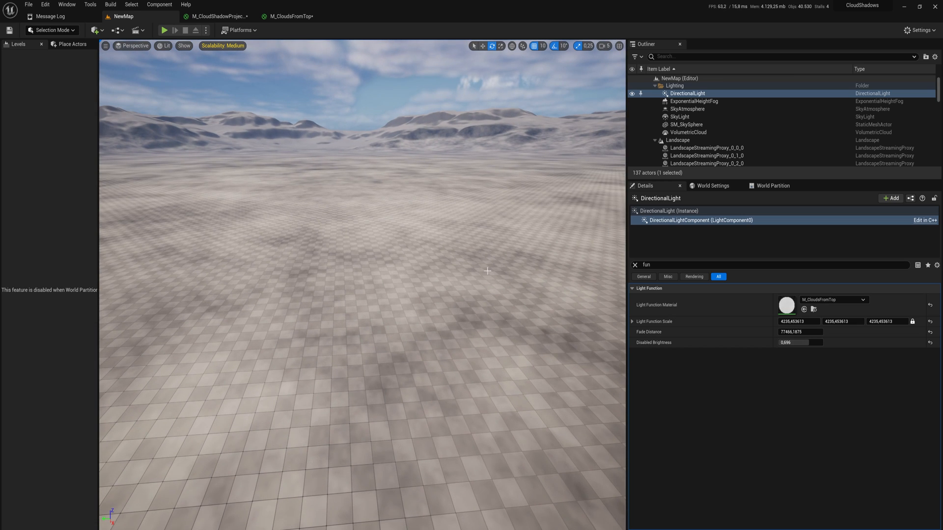
pyautogui.click(290, 16)
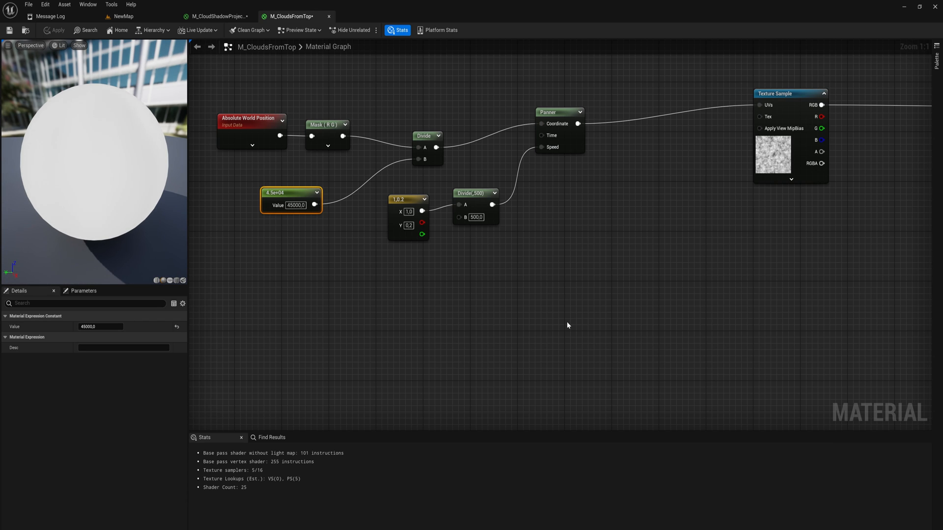
# Select the noise Texture Sample node, then return to the level view.
pyautogui.click(704, 106)
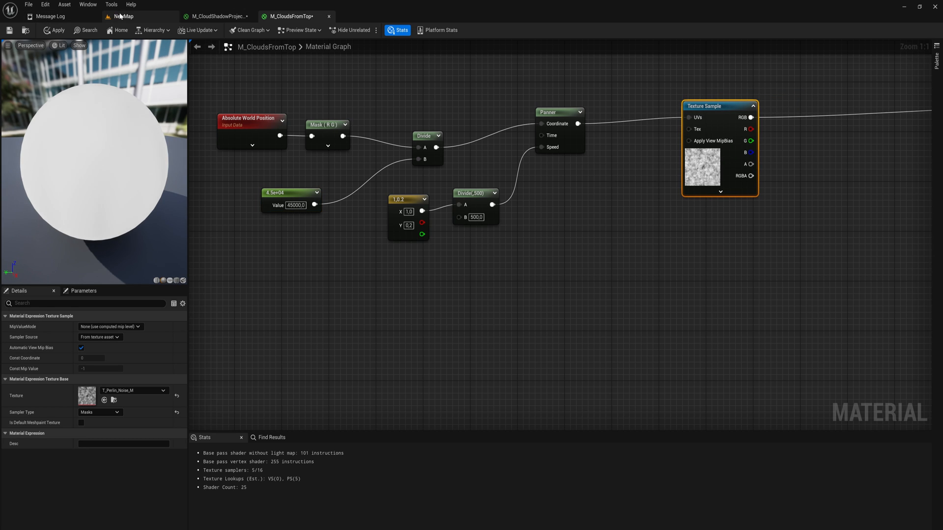
pyautogui.click(123, 17)
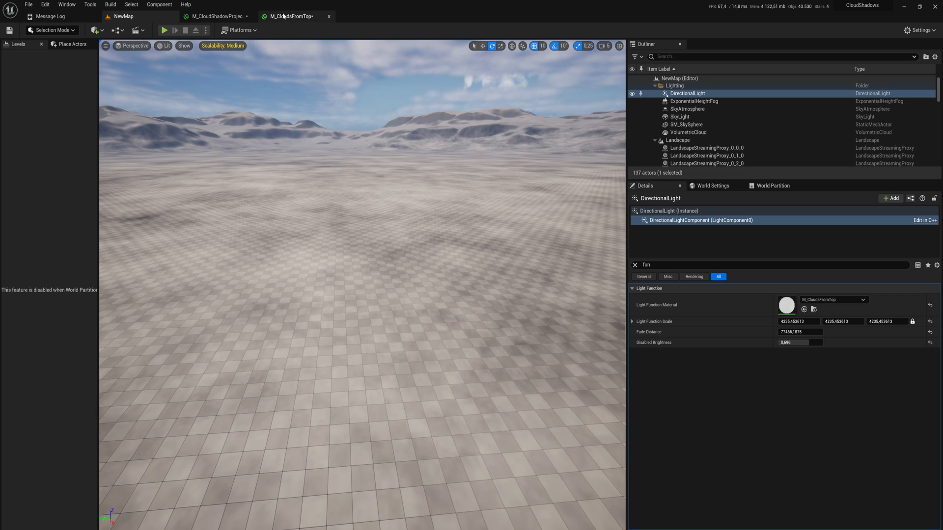
# Set the second noise panner's Divide B to 800 and inspect its texture sample.
pyautogui.click(292, 16)
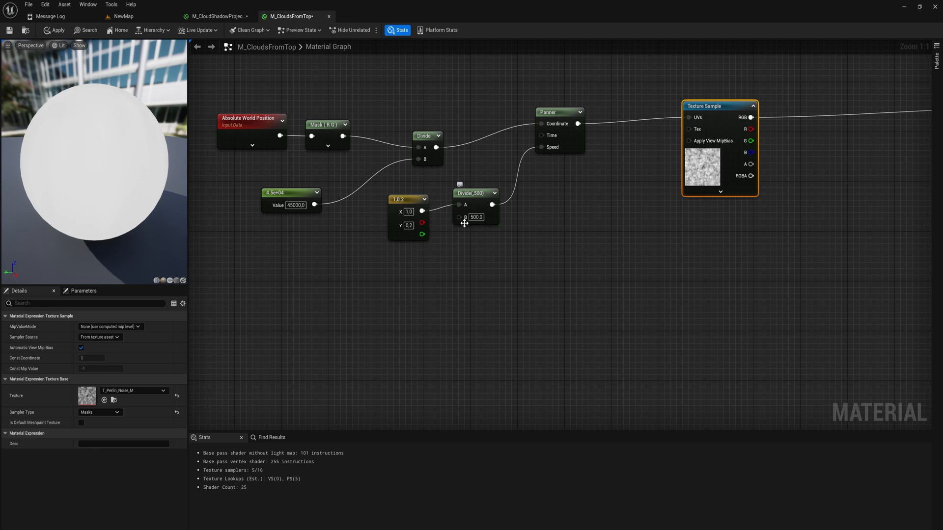
pyautogui.moveTo(649, 388)
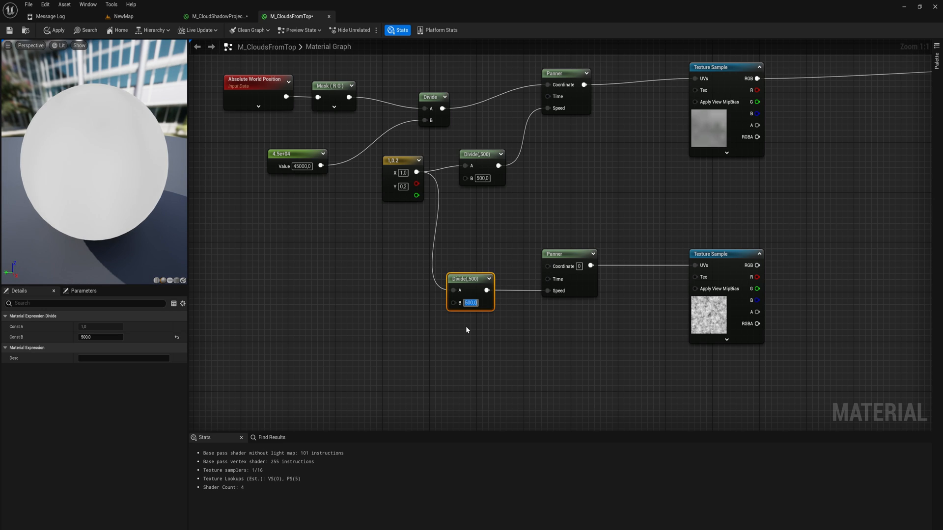
pyautogui.write('800.0')
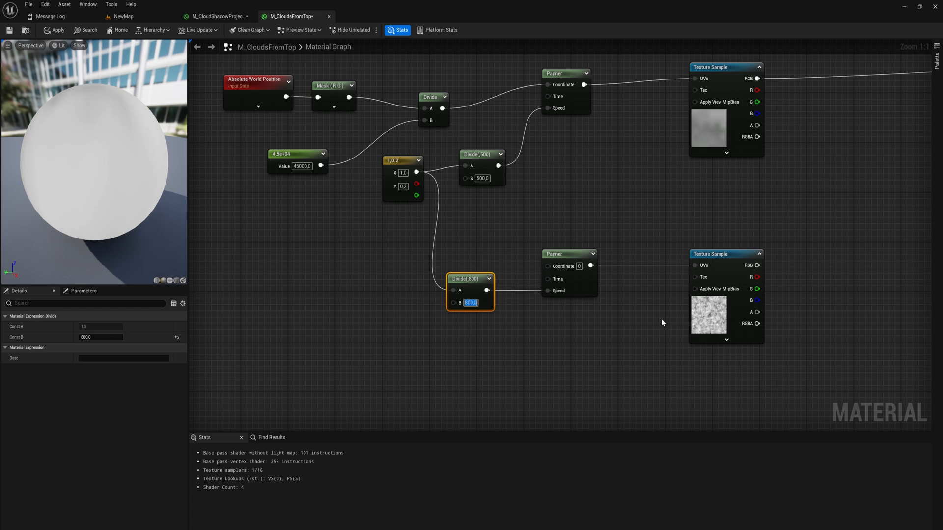
pyautogui.click(652, 244)
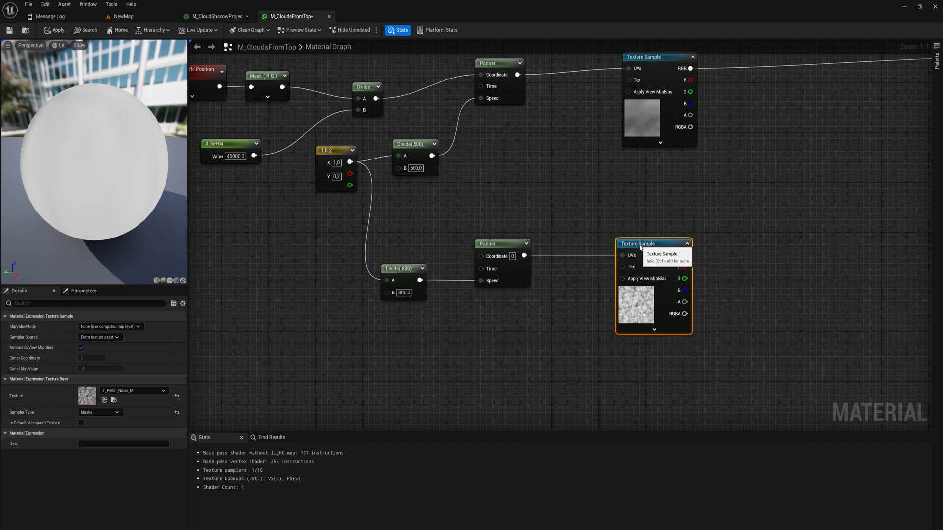
pyautogui.moveTo(475, 330)
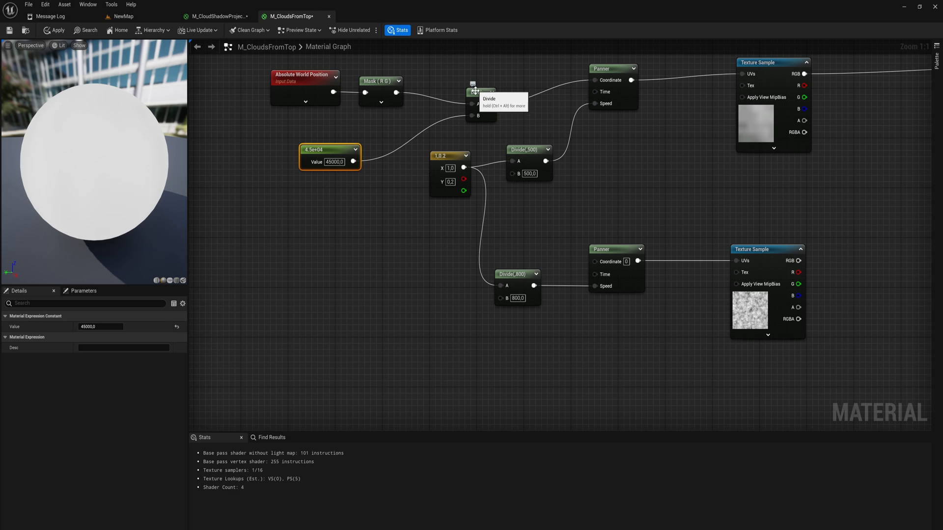
# Add a Multiply with B=1.75 after the 4.5e+04 constant, and a Divide from Mask (R,G).
pyautogui.click(479, 81)
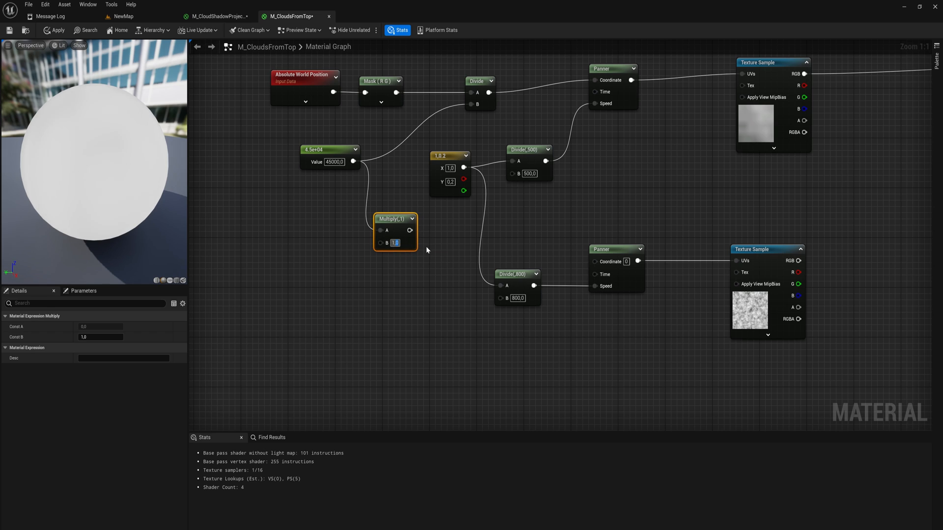
pyautogui.write('1.75')
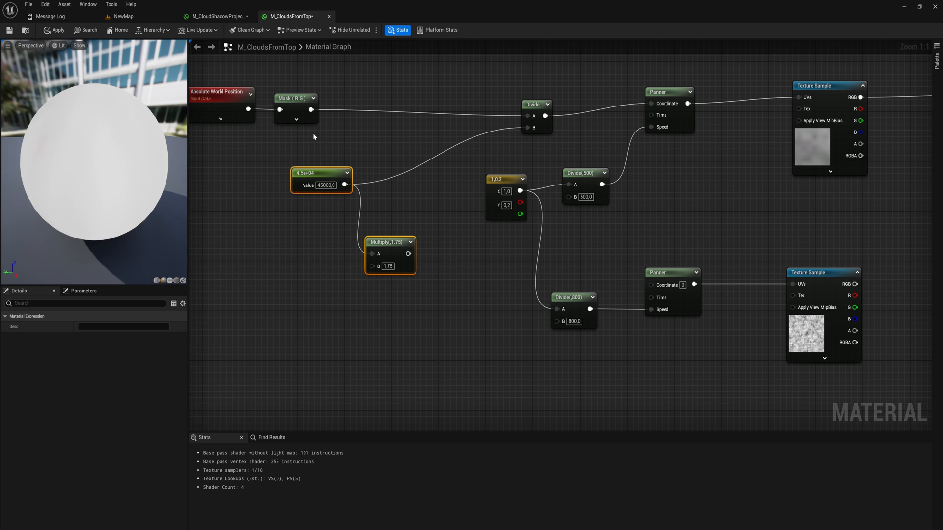
pyautogui.moveTo(313, 109); pyautogui.dragTo(491, 259)
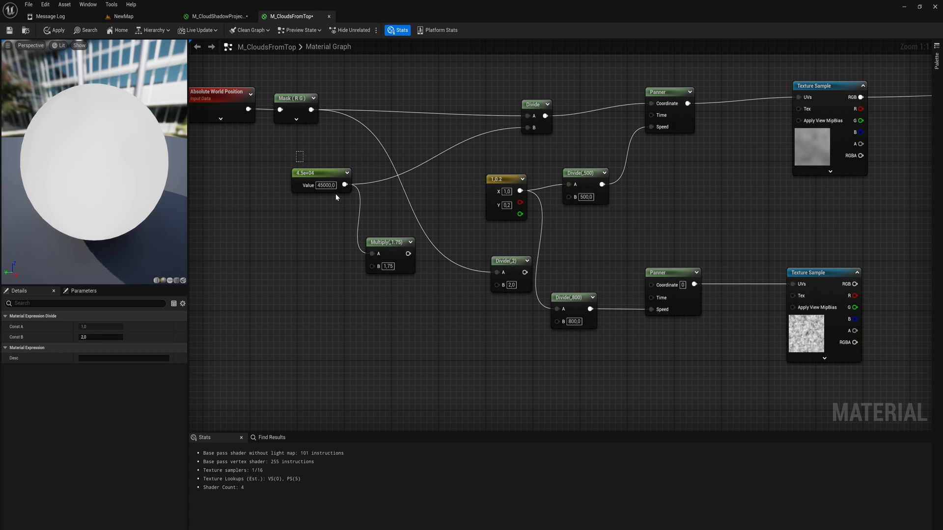
pyautogui.click(389, 242)
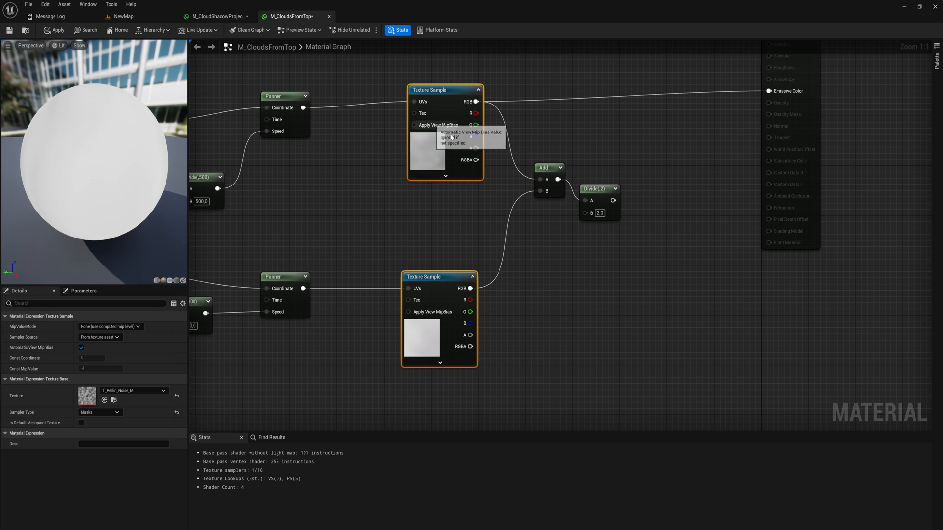
# Feed the divided noise sum into Emissive Color and apply the material.
pyautogui.click(598, 188)
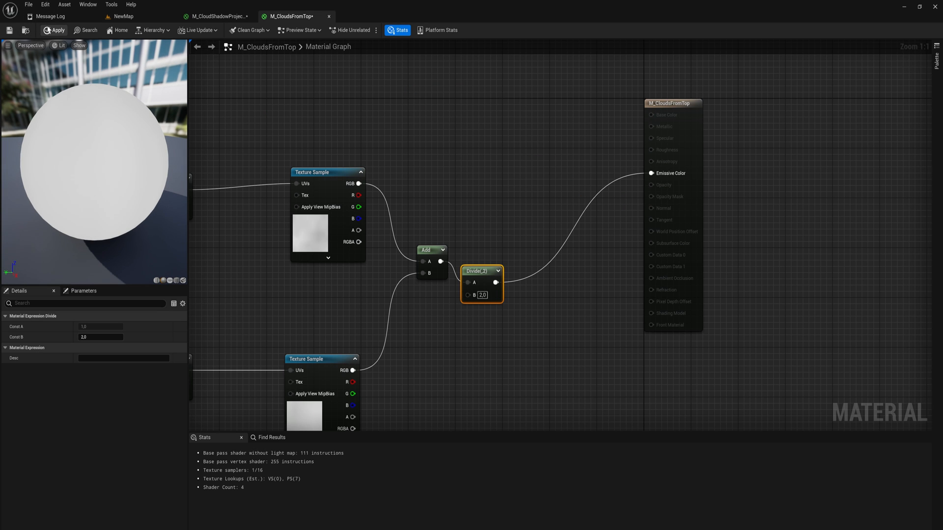
pyautogui.click(122, 16)
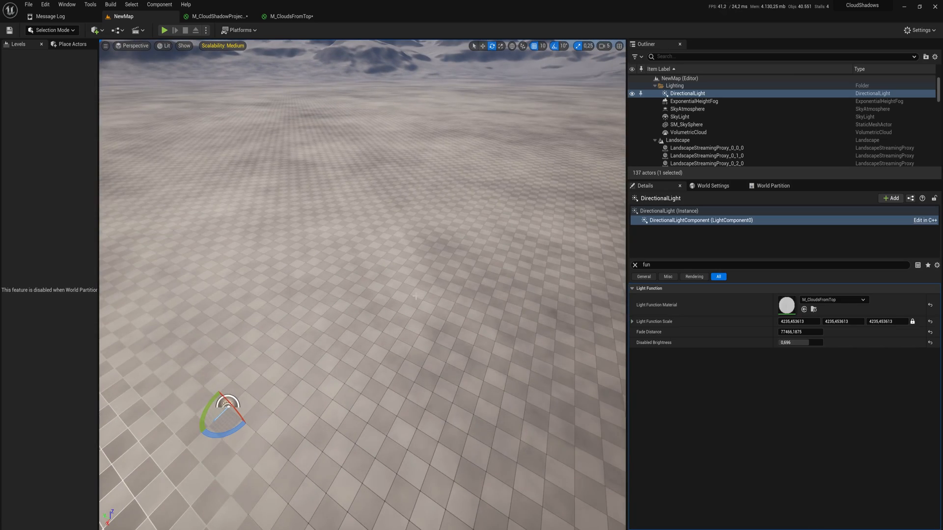
# Place CheapContrast between the Divide and Emissive Color, fed by a contrast Constant of 5.
pyautogui.click(288, 17)
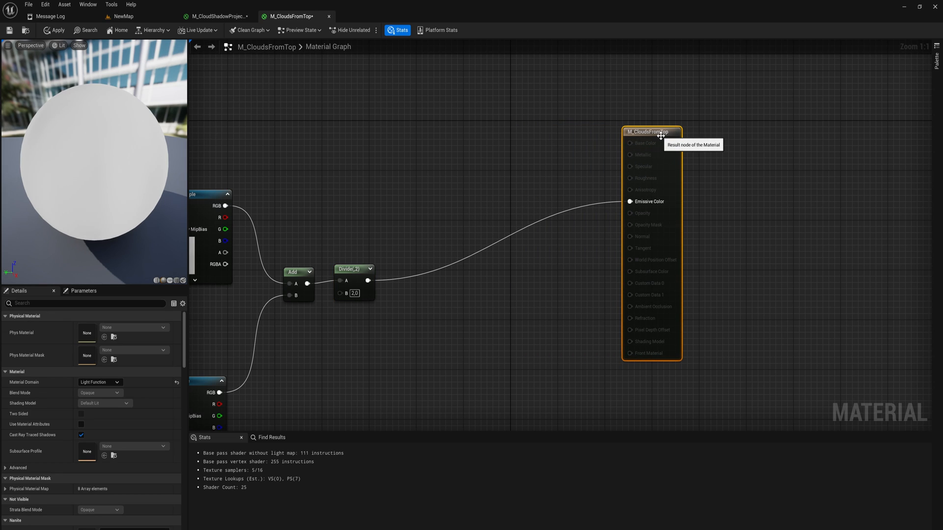
pyautogui.moveTo(369, 276)
pyautogui.write('ch')
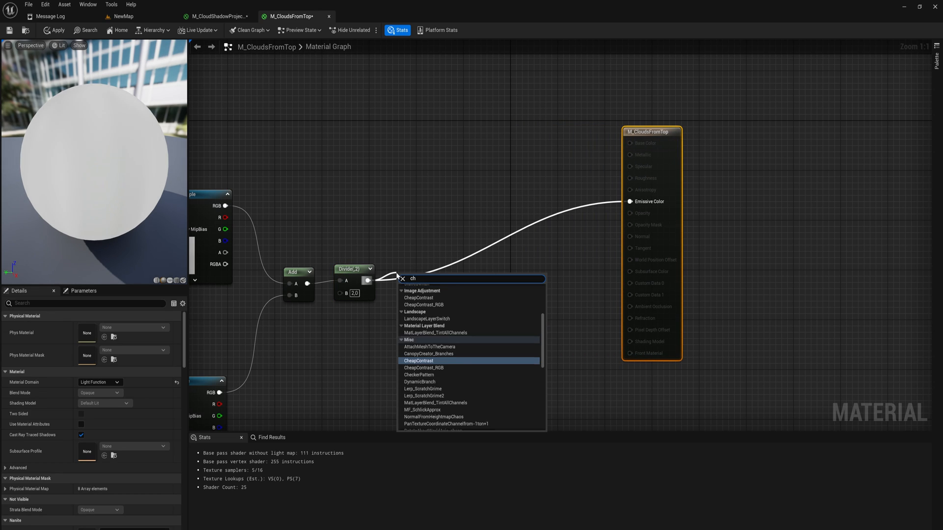
pyautogui.click(417, 361)
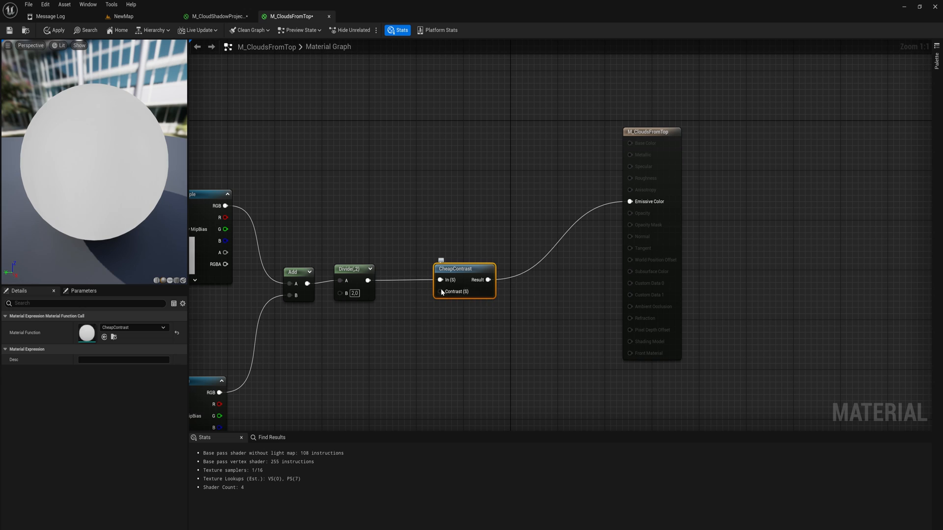
pyautogui.click(422, 332)
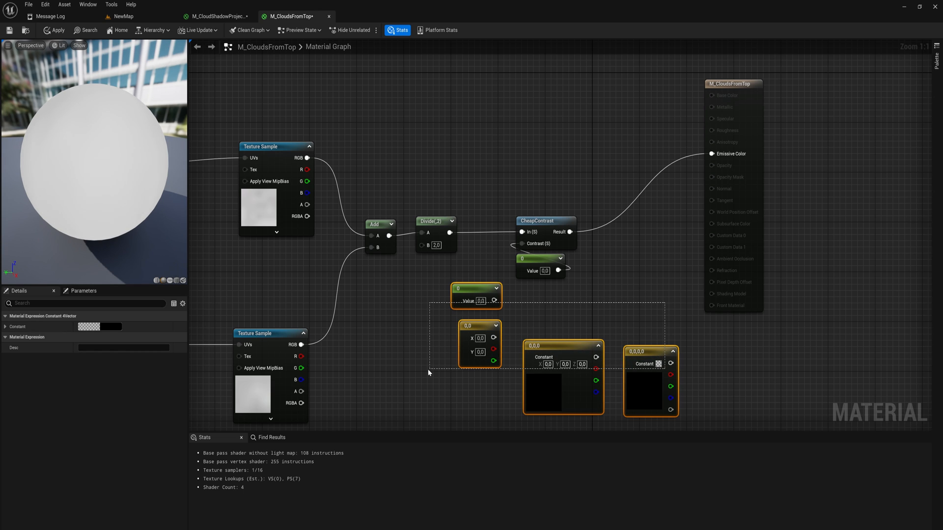
pyautogui.click(429, 373)
pyautogui.write('5')
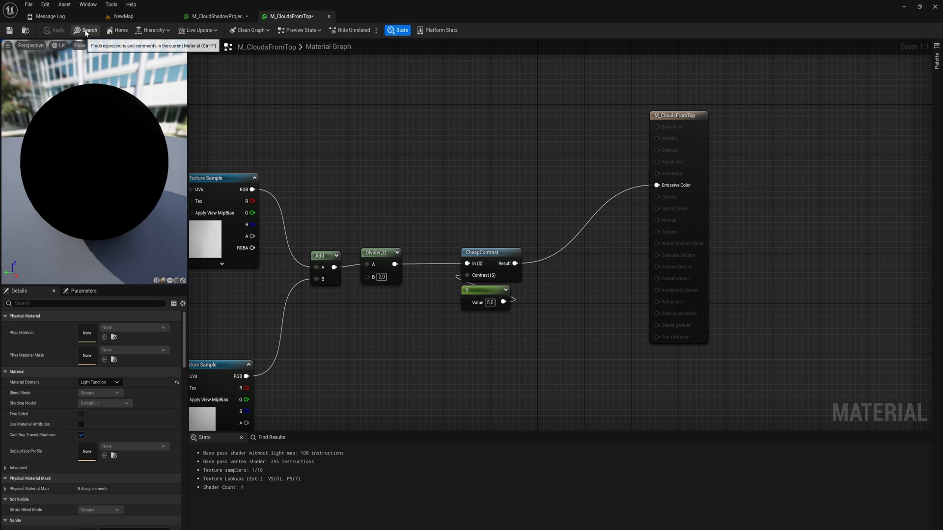
# Preview contrast 5 in the level, then lower the contrast Constant to 2 and reapply.
pyautogui.click(123, 16)
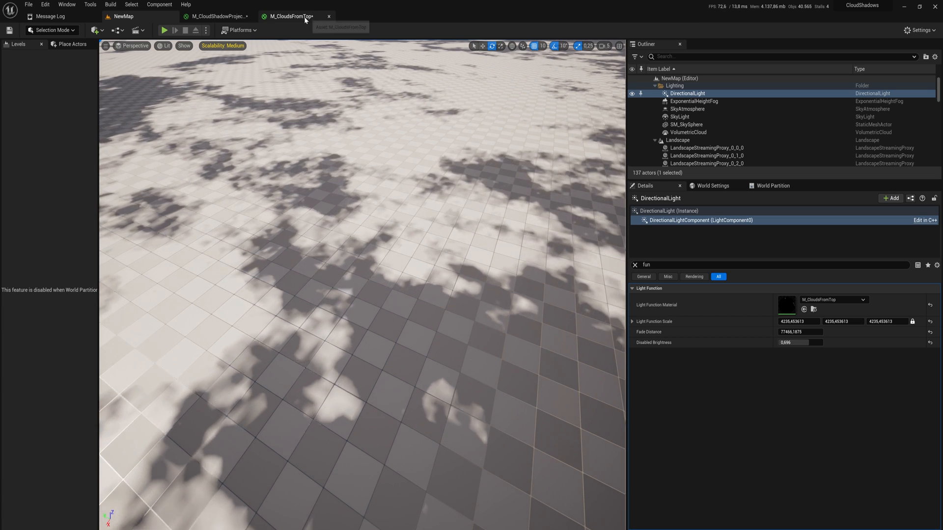
pyautogui.click(291, 17)
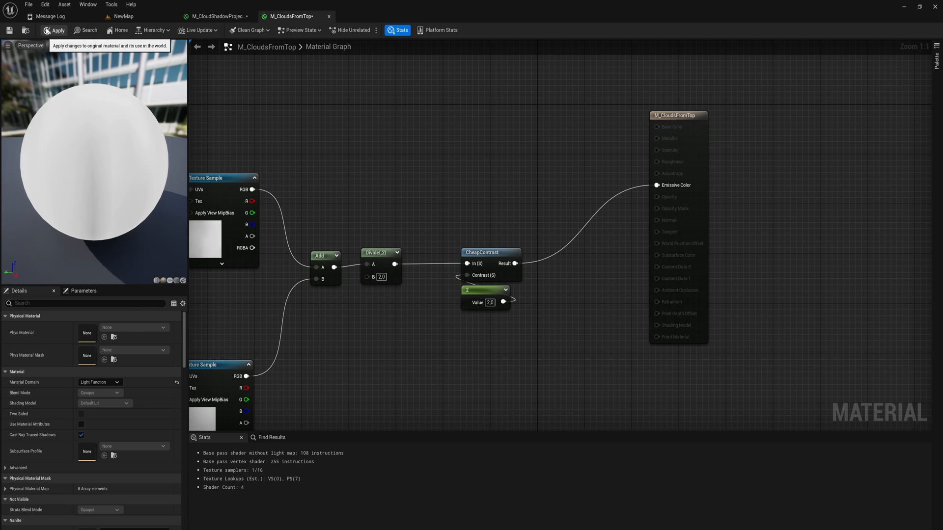
pyautogui.click(123, 16)
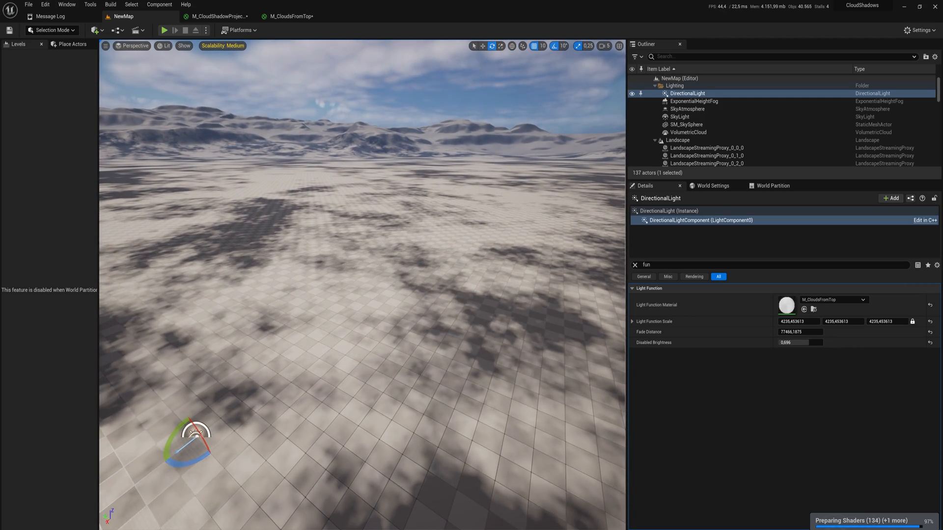
pyautogui.click(291, 16)
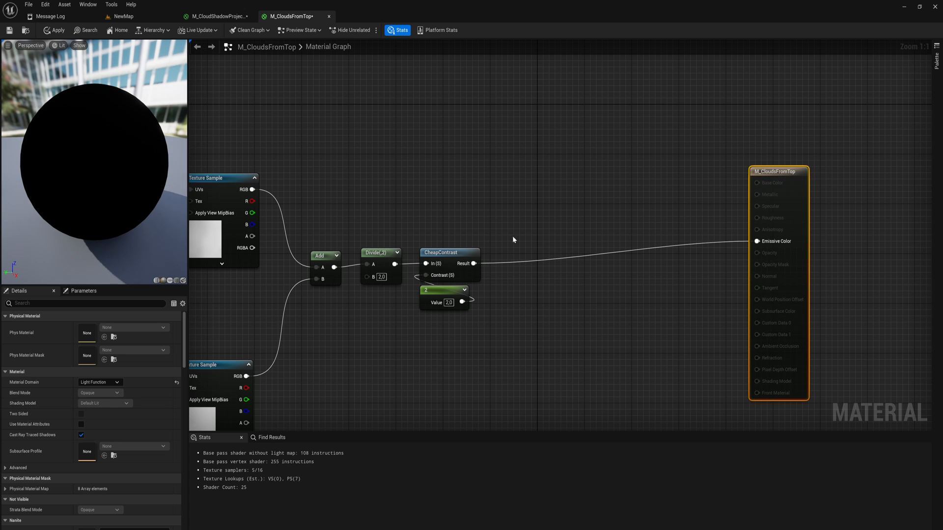
pyautogui.moveTo(474, 264)
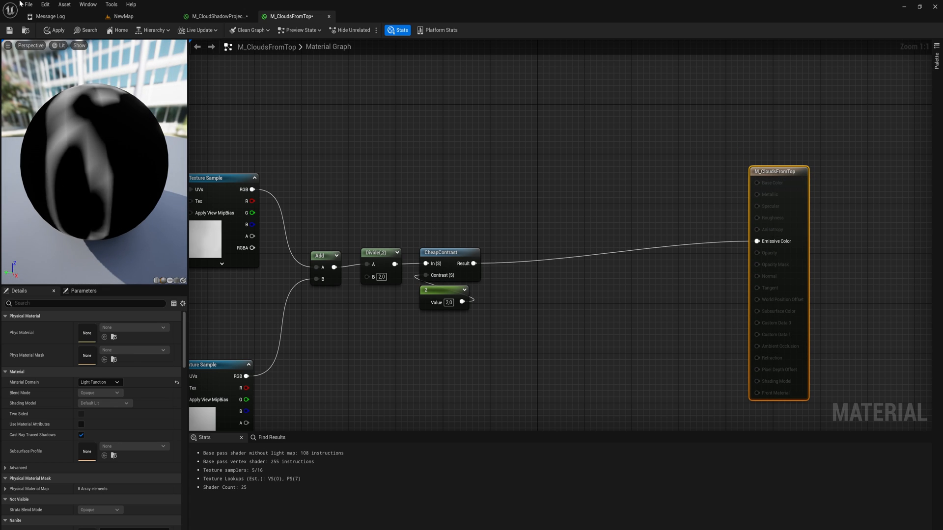
pyautogui.click(125, 16)
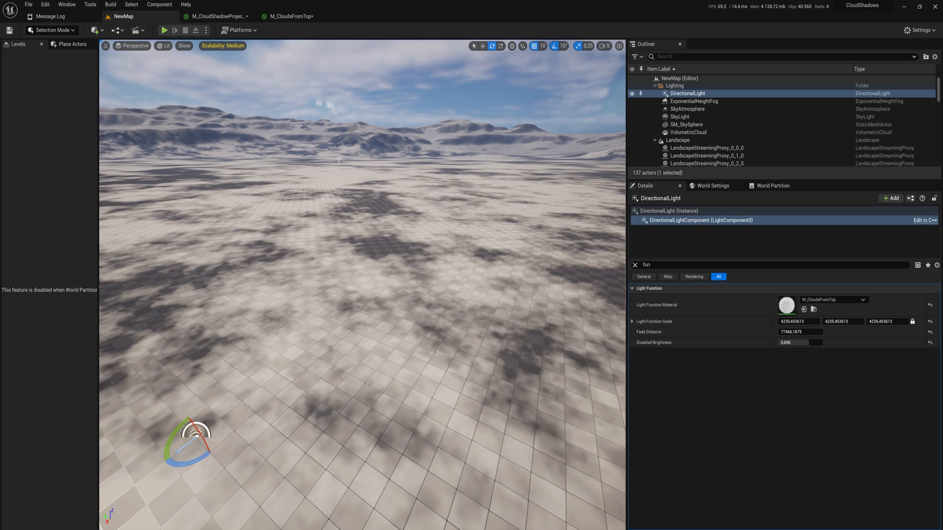
# Add a Remap with TargetLow 0.25 after CheapContrast, set contrast to 3, and apply.
pyautogui.click(290, 17)
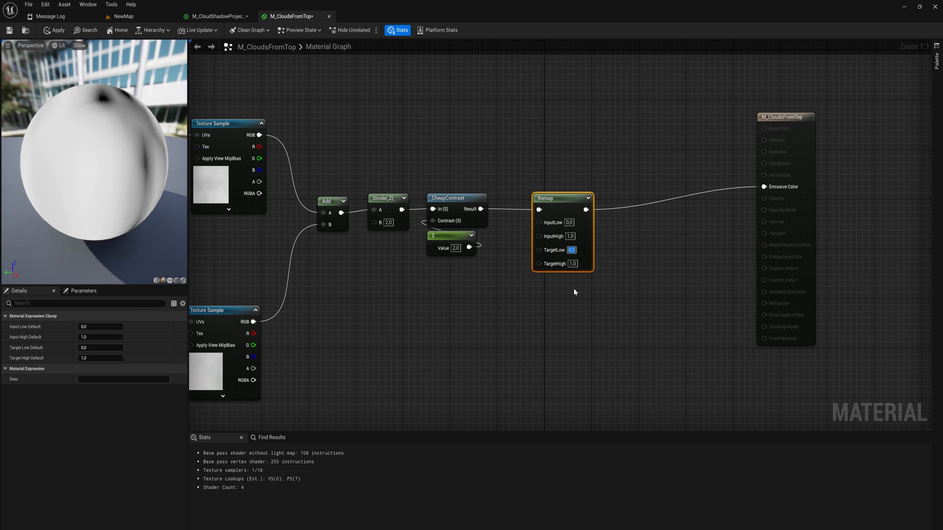
pyautogui.write('0')
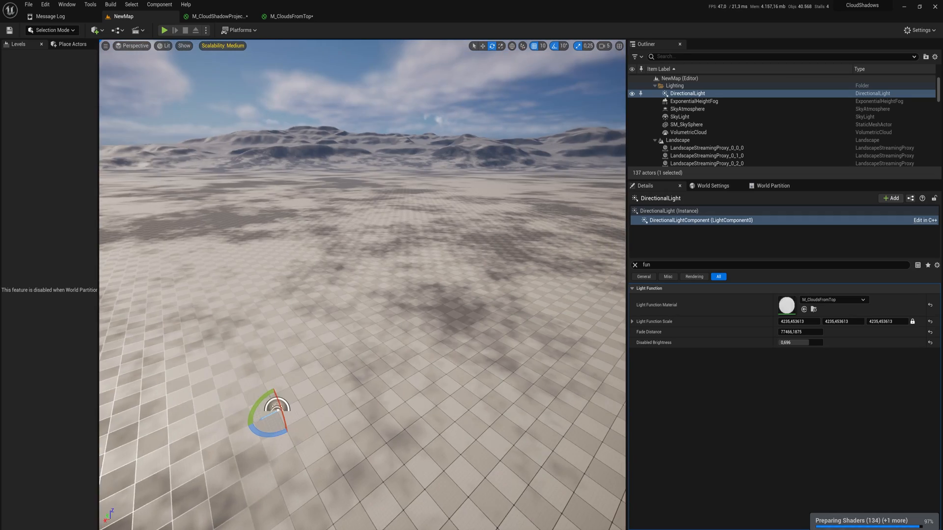
pyautogui.click(289, 16)
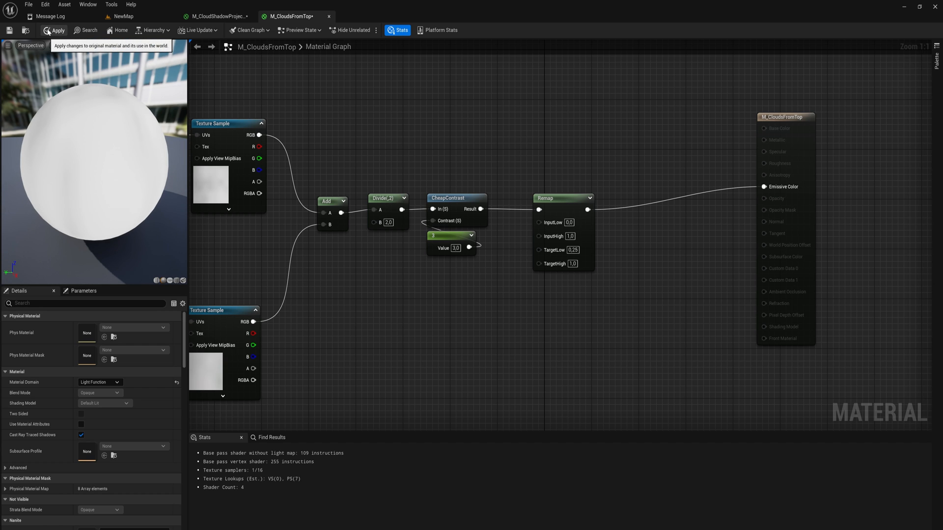
pyautogui.click(123, 17)
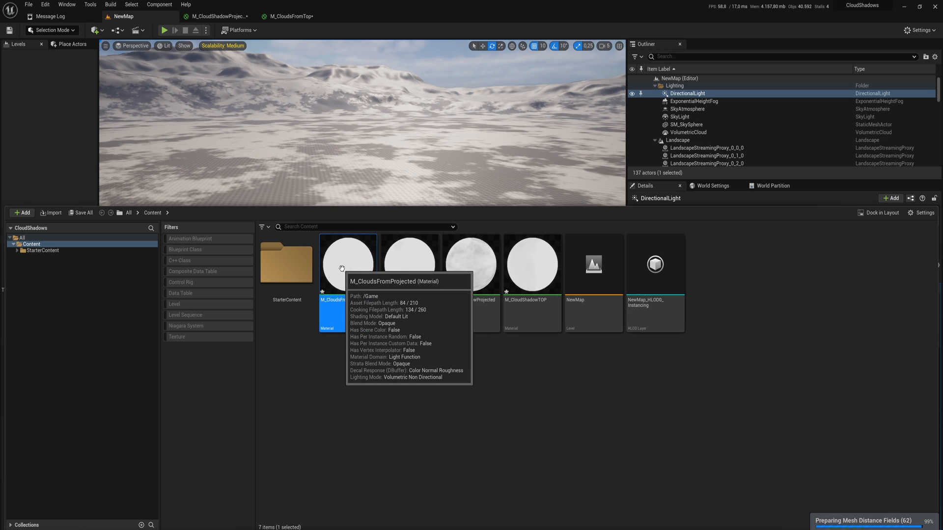
# Open M_CloudsFromProjected, delete Absolute World Position, and search 'co' for a coordinates node.
pyautogui.doubleClick(347, 263)
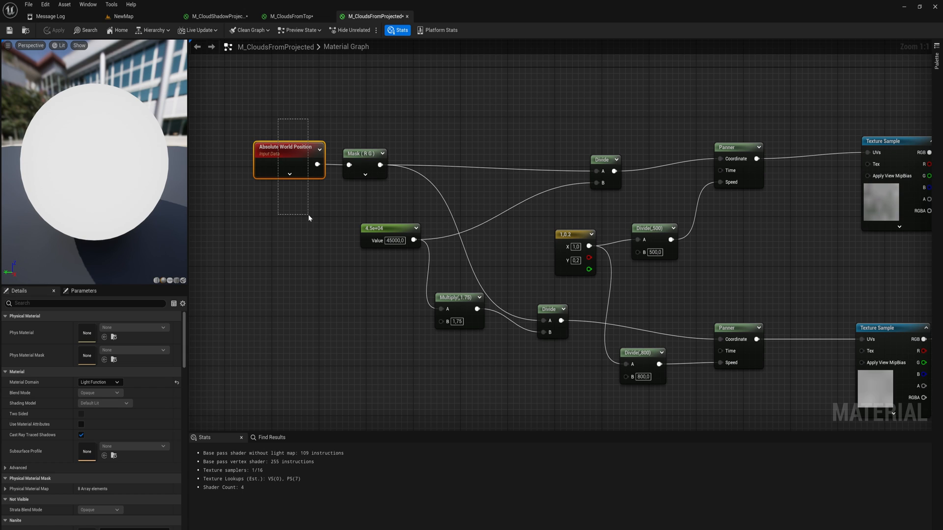
pyautogui.click(364, 153)
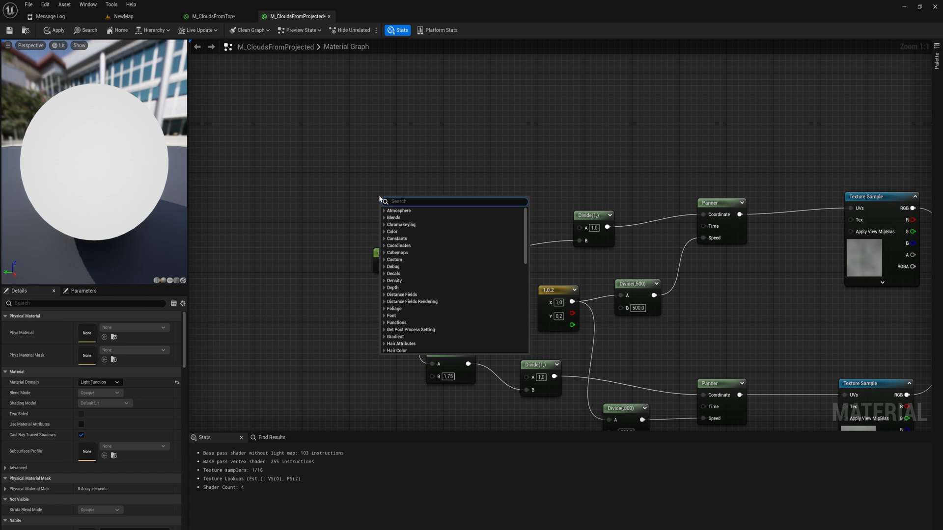
pyautogui.write('co')
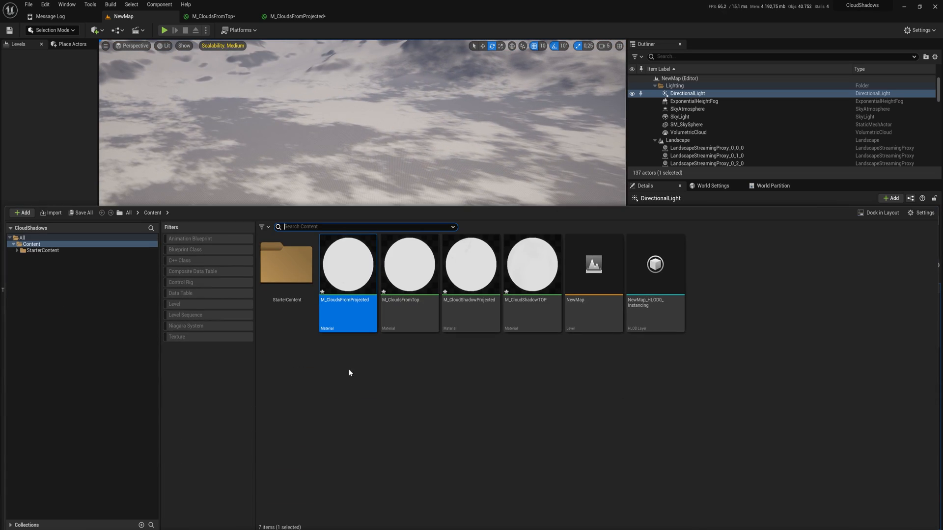
# Select the M_CloudsFromTop material asset in the Content Drawer beside the level.
pyautogui.click(409, 265)
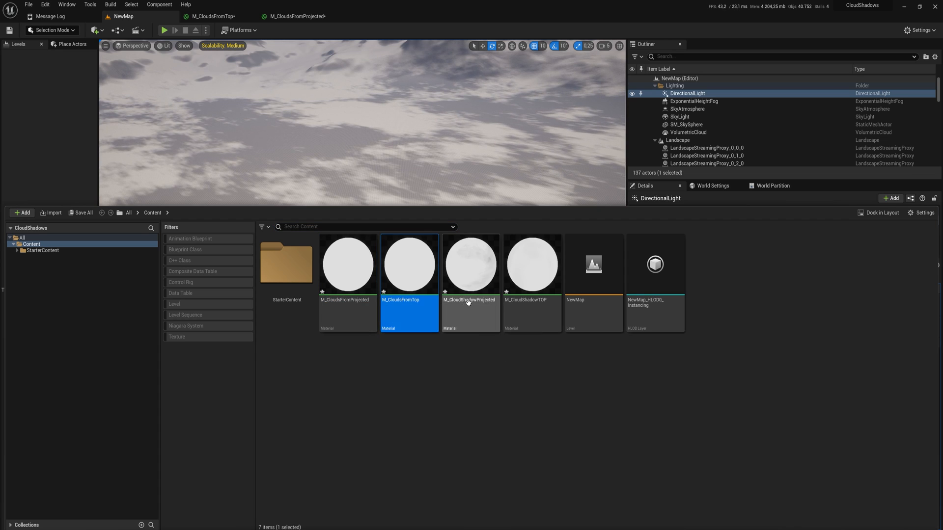